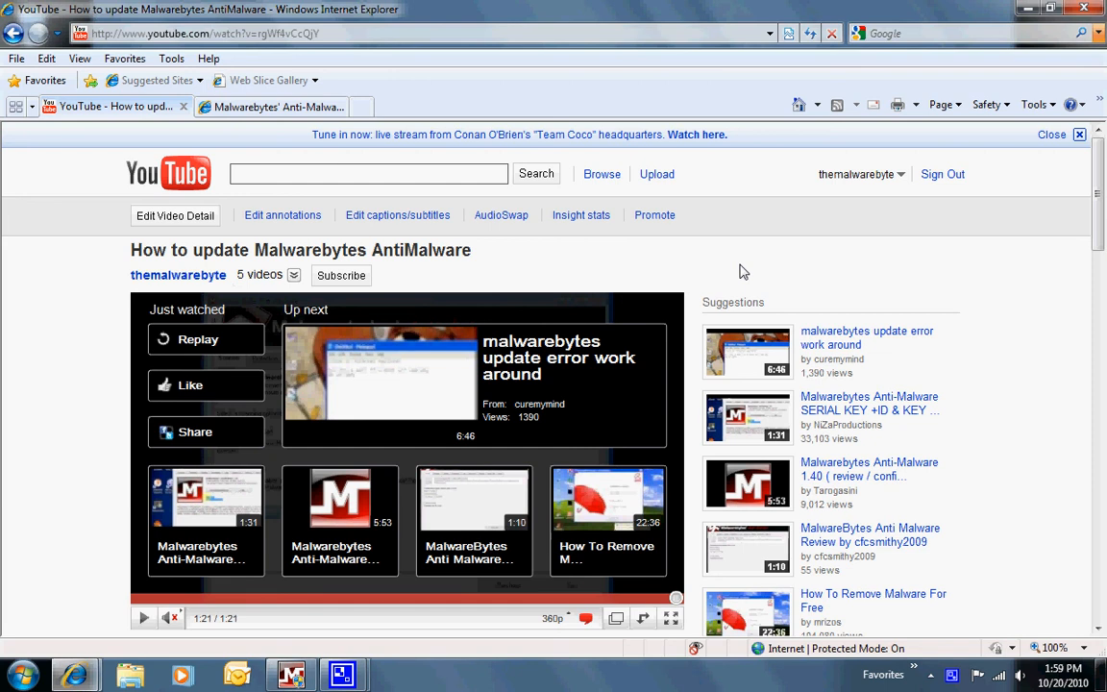
mouse_move(104, 378)
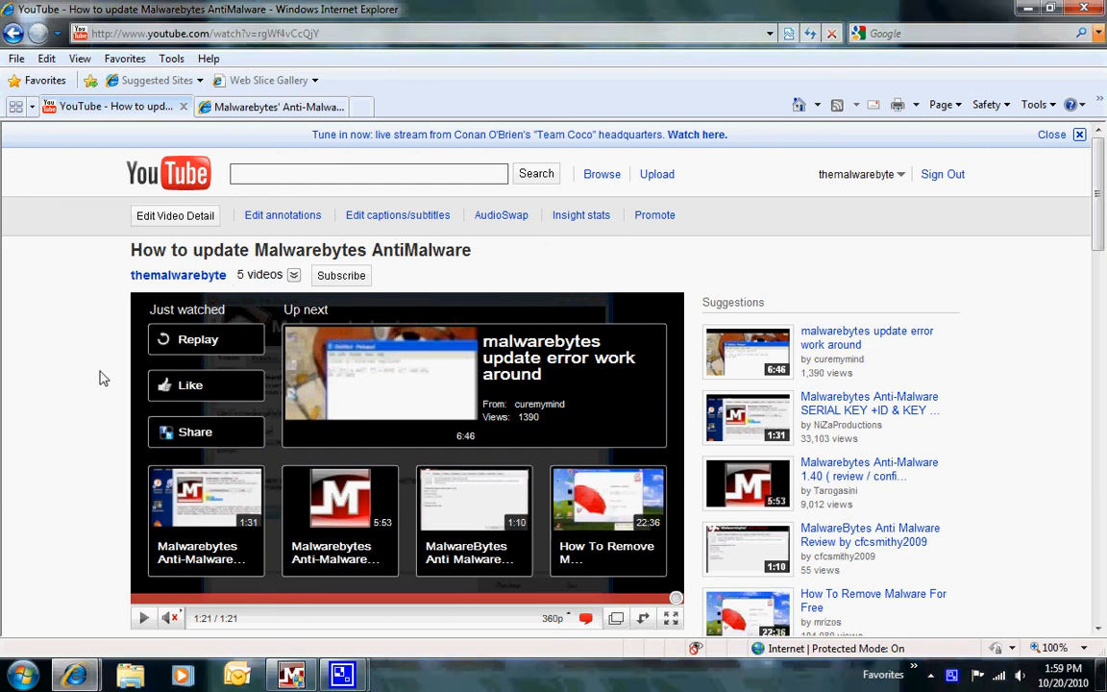
- Scroll the video page down to the description with the mbam.malwarebytes.org/database link
scroll("down", 3)
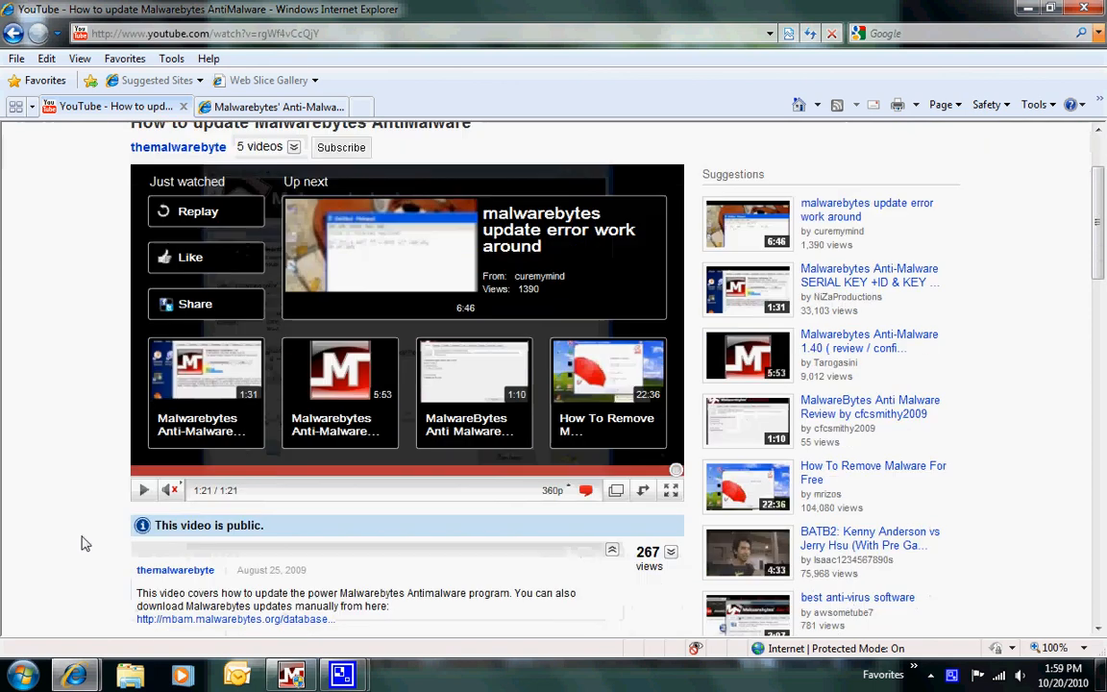
mouse_move(236, 619)
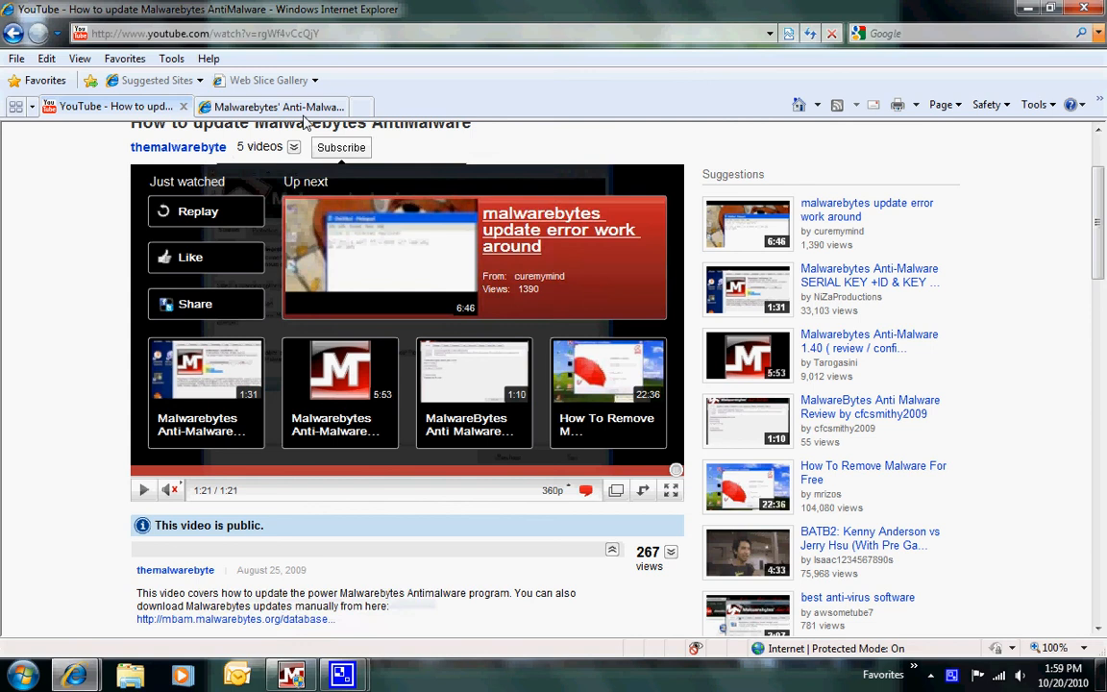
- Switch to the gt500.org Malwarebytes page and start the MBAM-Rules (Manual Database Installer) download
left_click(274, 107)
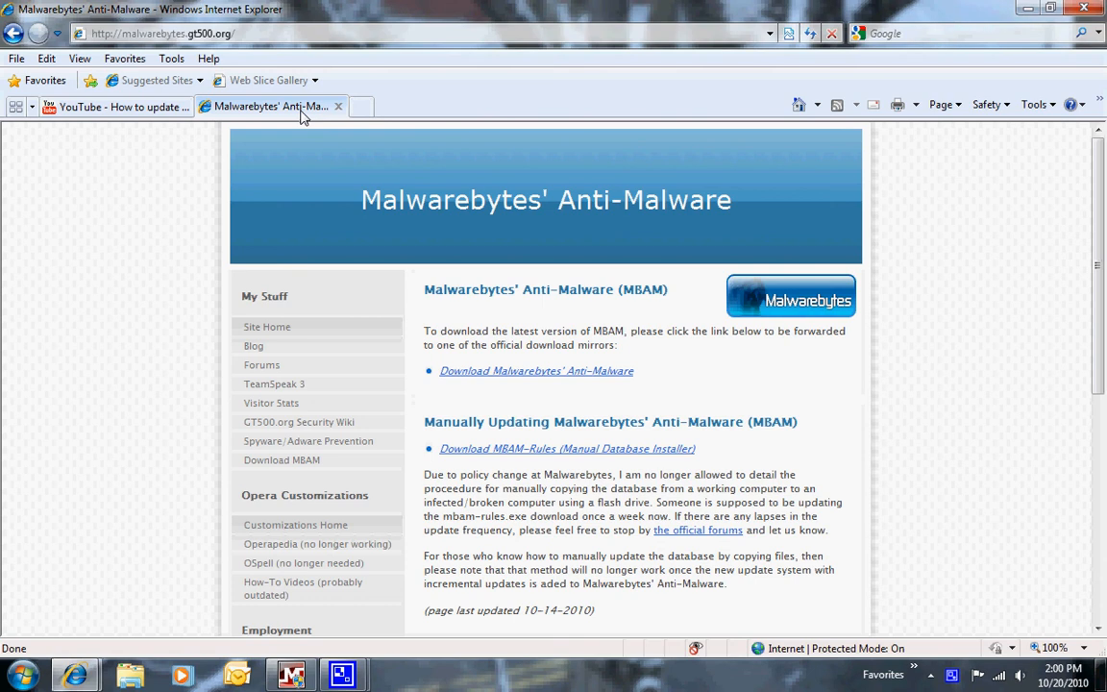
mouse_move(543, 358)
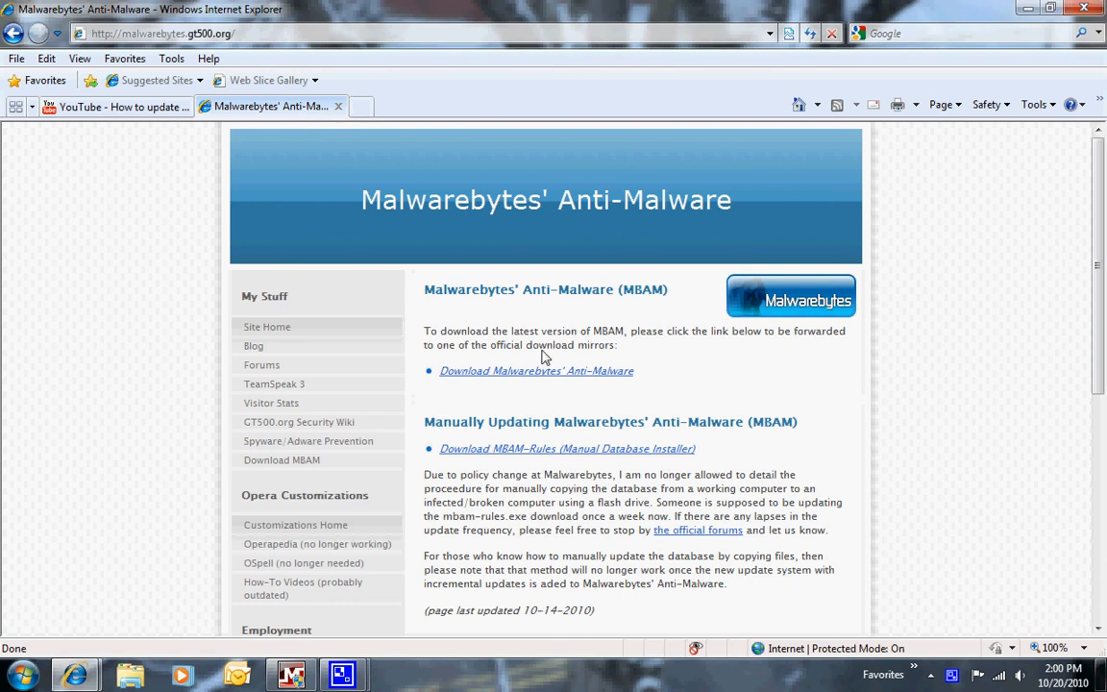
mouse_move(536, 371)
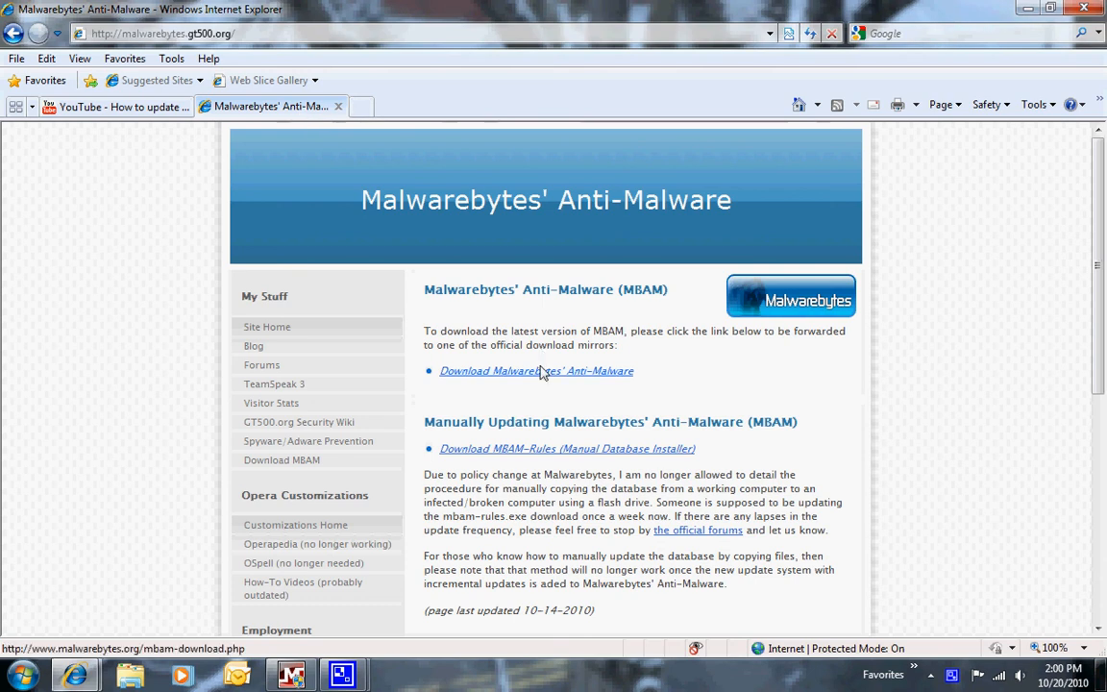
mouse_move(543, 449)
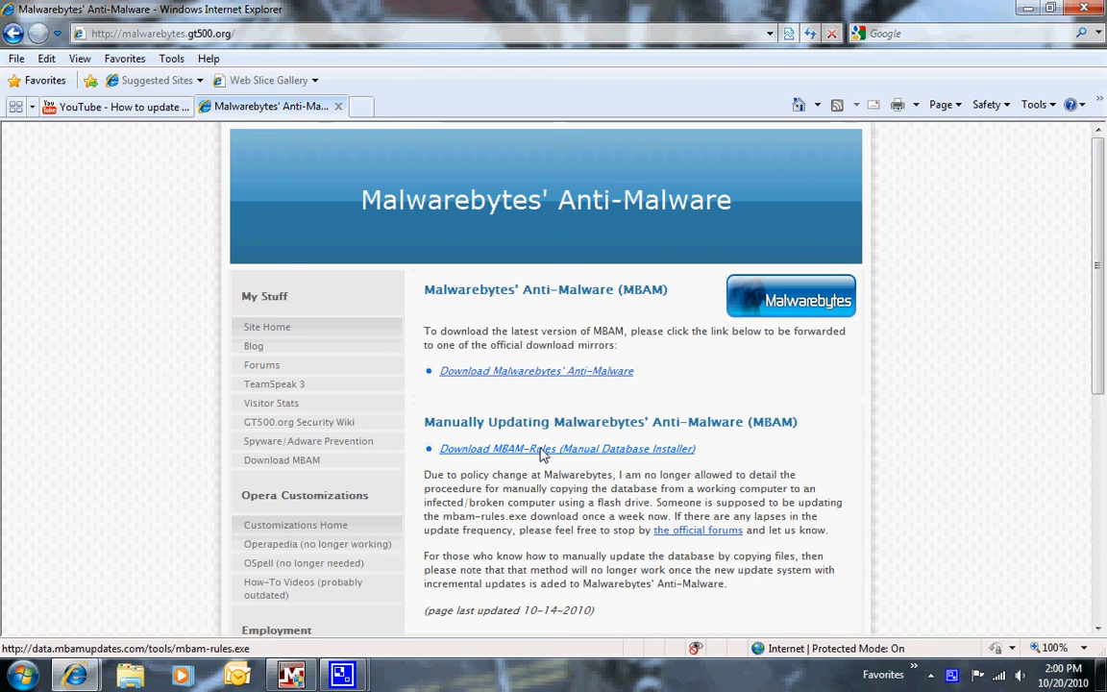
left_click(567, 449)
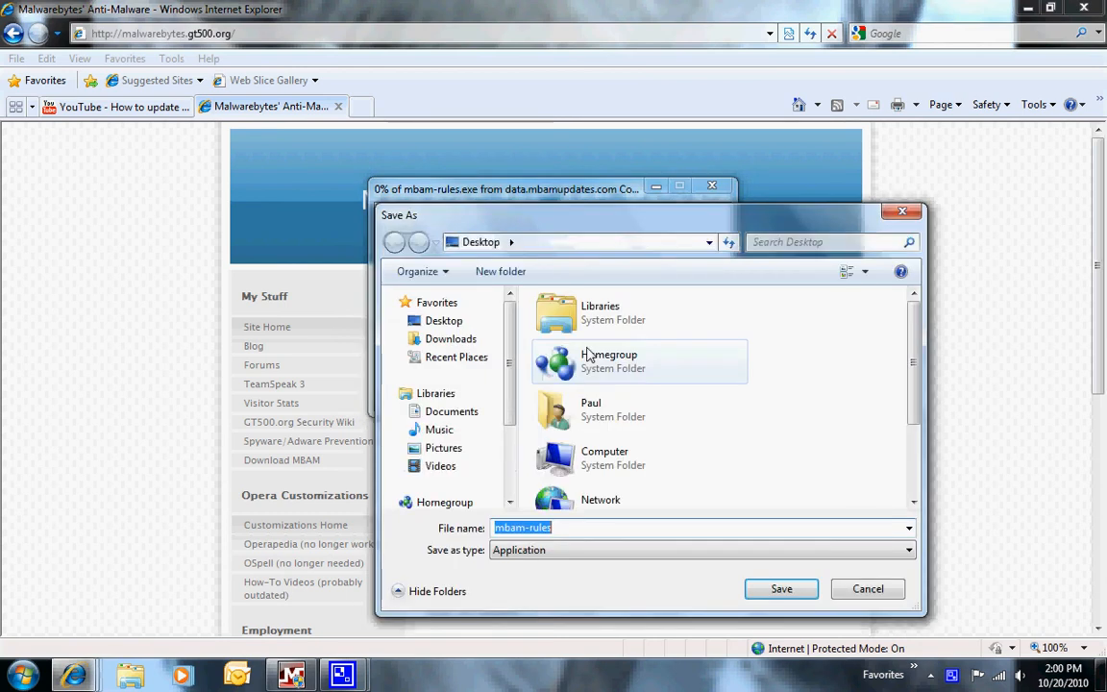
- Save mbam-rules.exe to the Desktop, then return to the YouTube video page
left_click(780, 589)
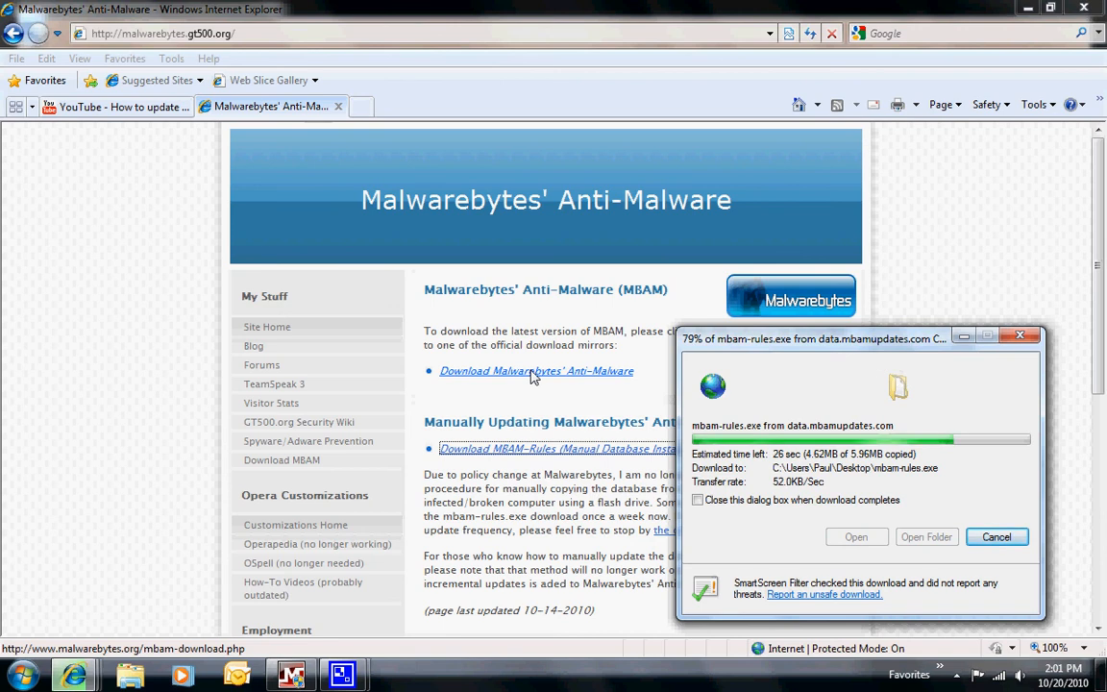
left_click(115, 106)
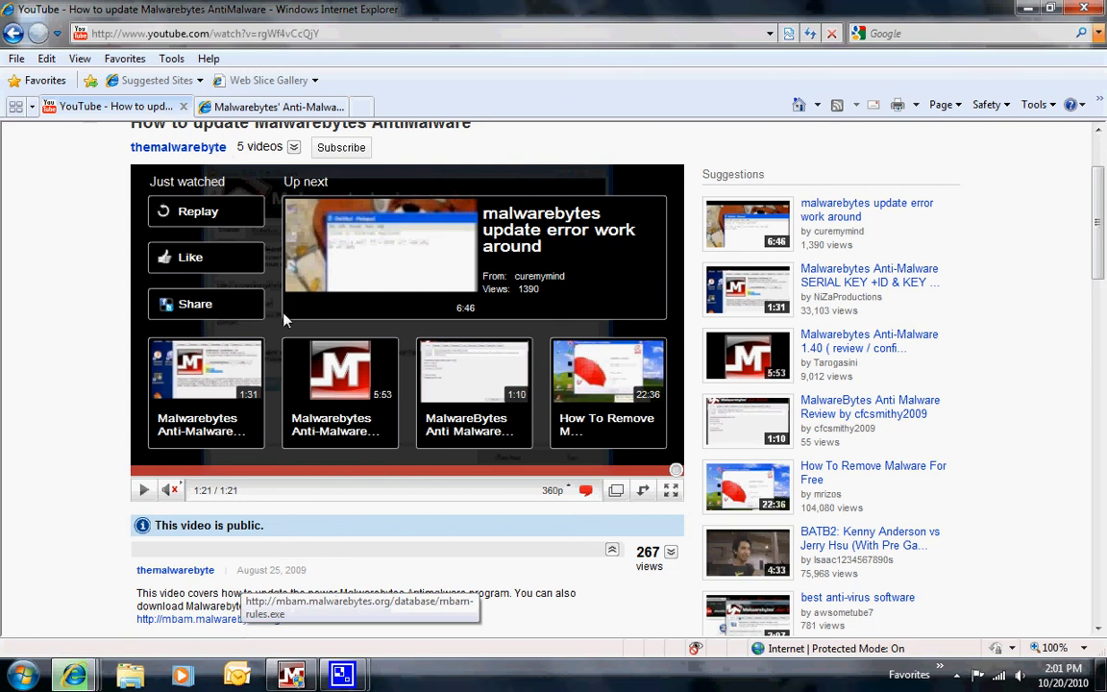
mouse_move(279, 106)
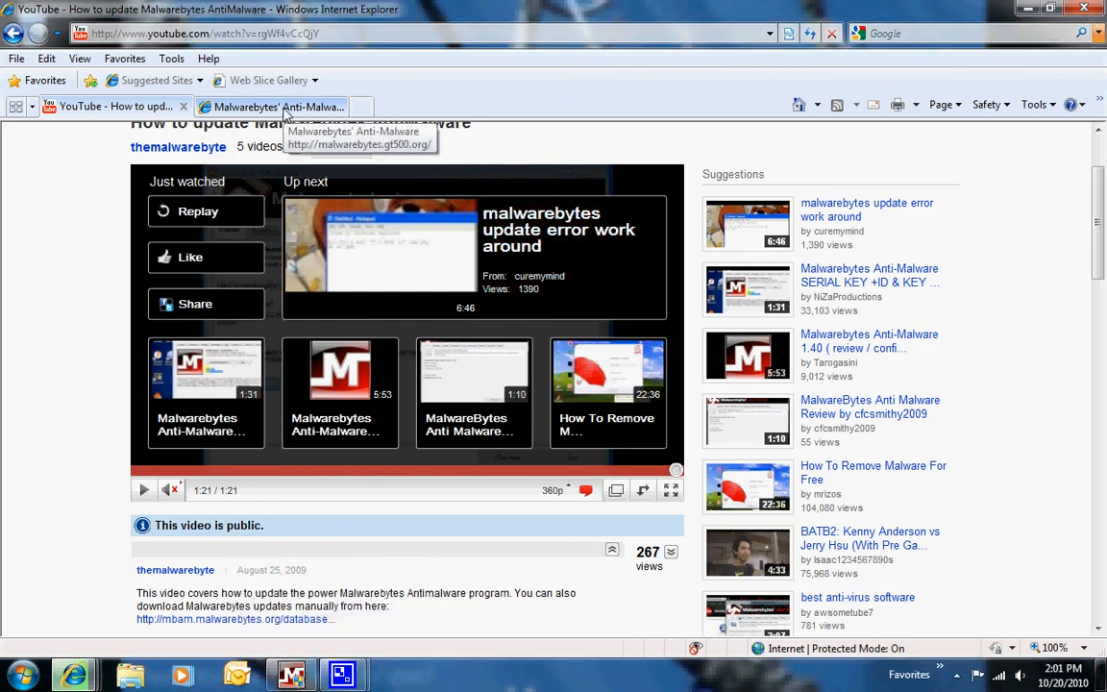
- Go back to the gt500.org Malwarebytes page and bring up the CamStudio recorder
left_click(279, 107)
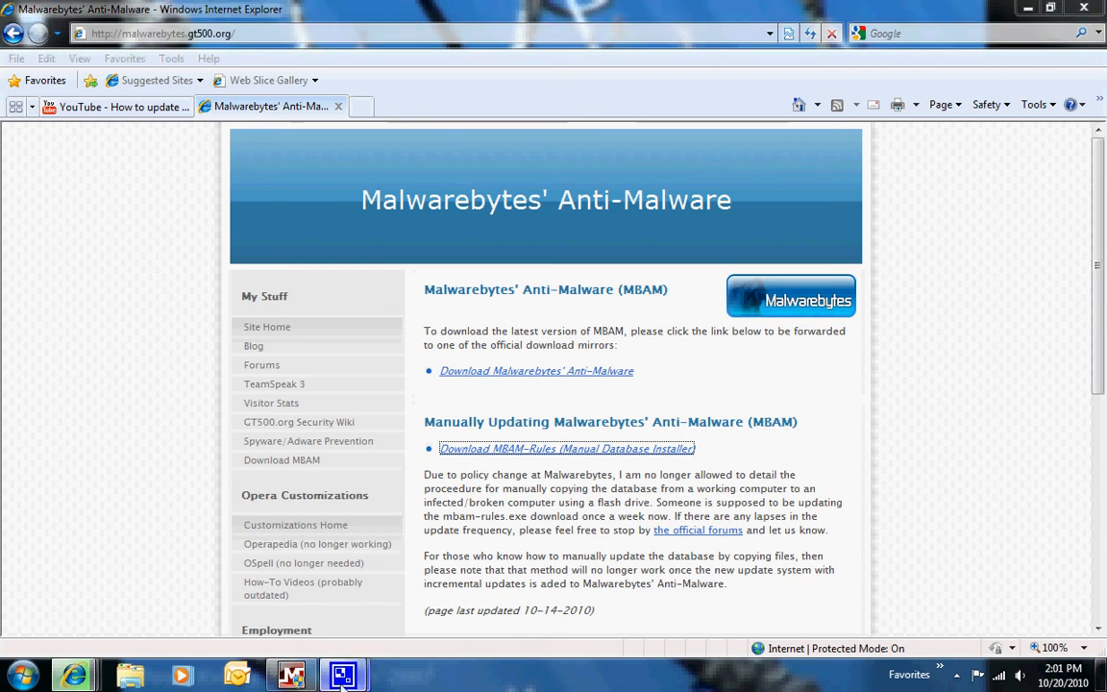
left_click(342, 674)
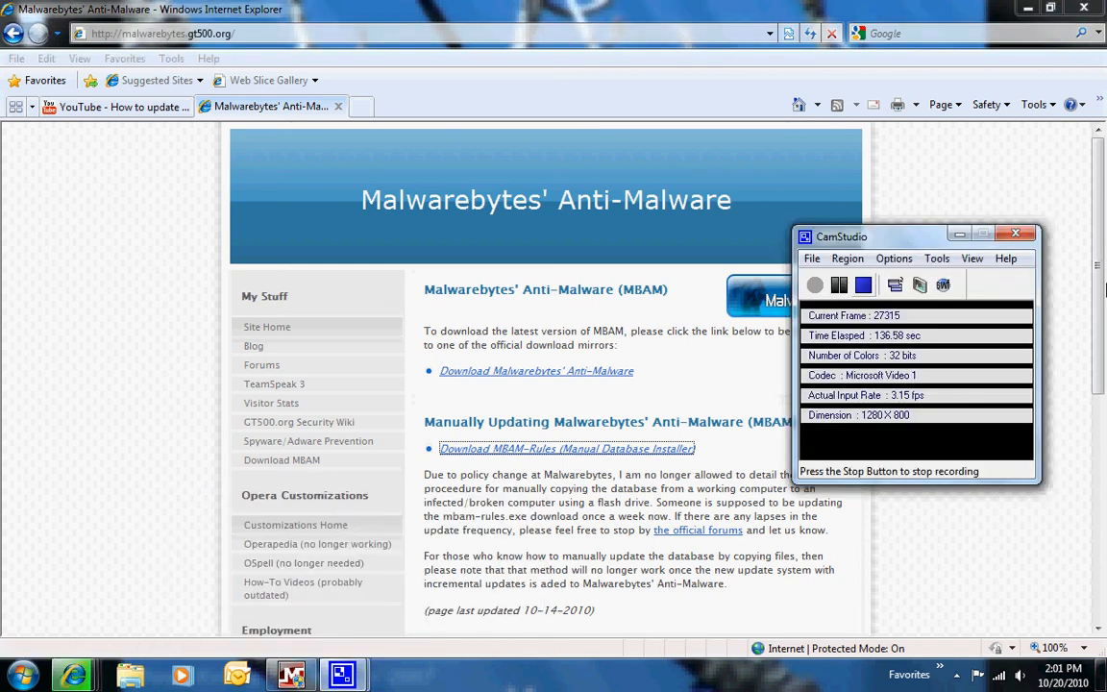